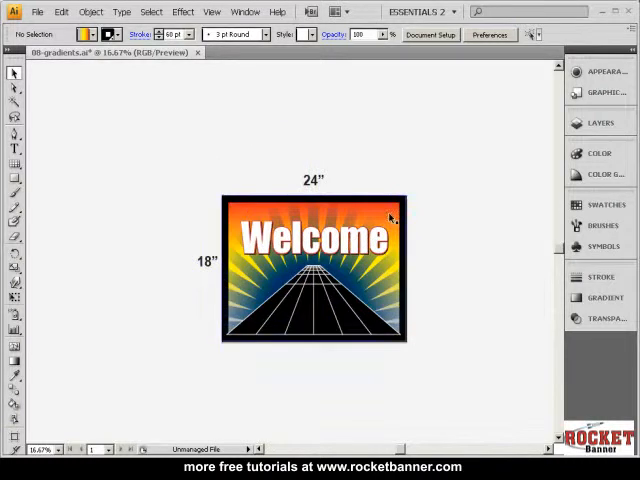
Select the sign artwork and bring up the Layers panel to hide all but the background.
left_click(312, 270)
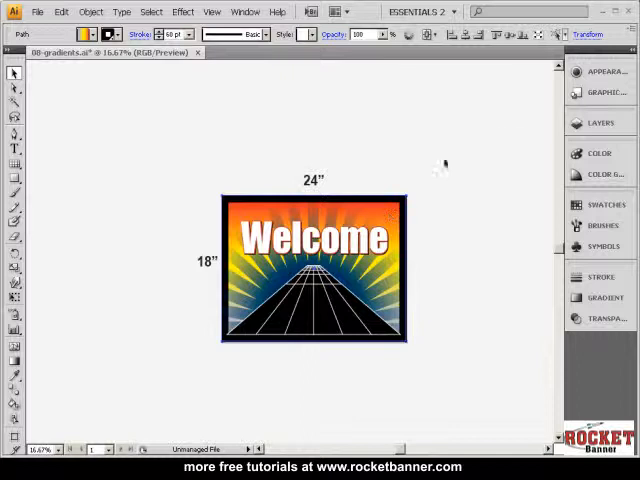
left_click(600, 136)
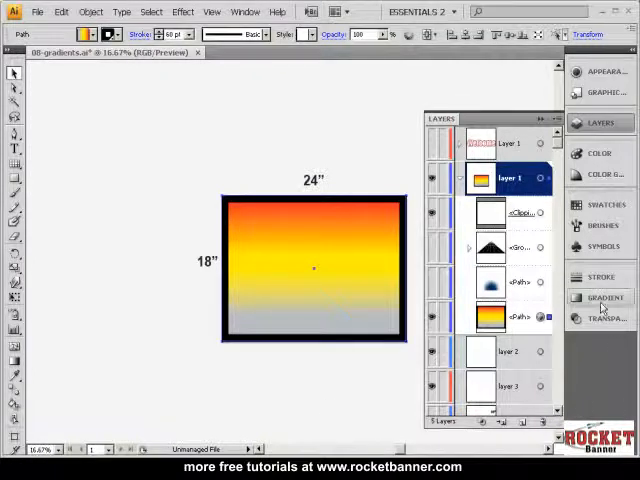
Show the Gradient panel for the selected yellow-to-gray background.
left_click(604, 296)
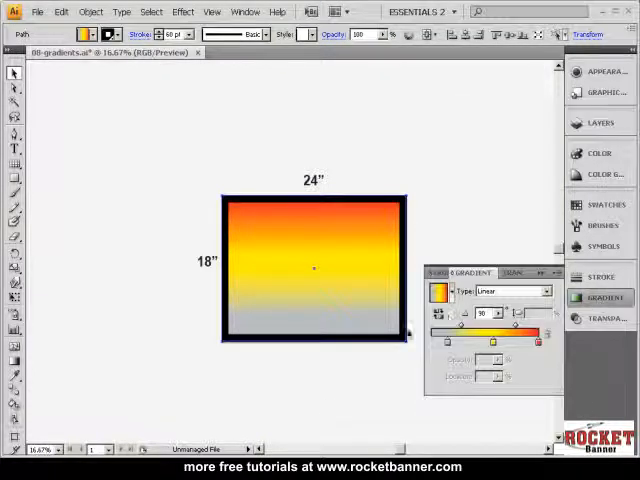
mouse_move(520, 372)
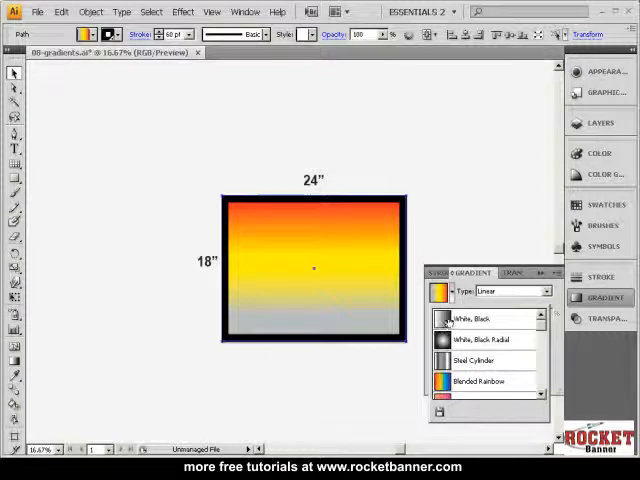
left_click(604, 204)
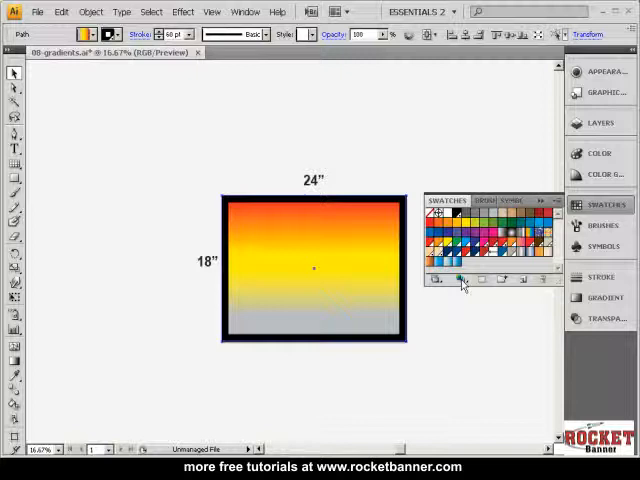
left_click(460, 280)
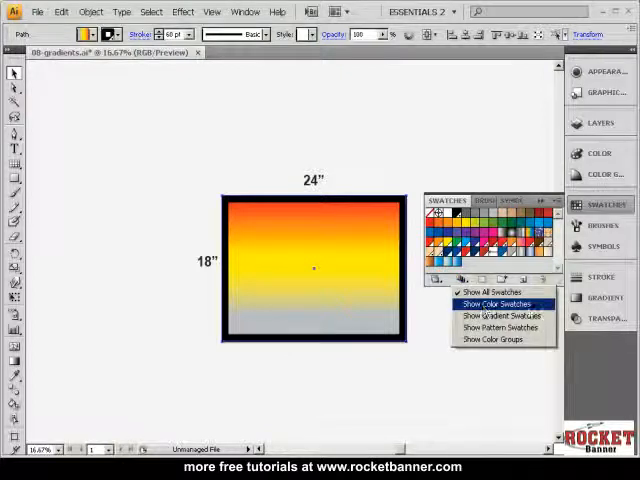
left_click(496, 304)
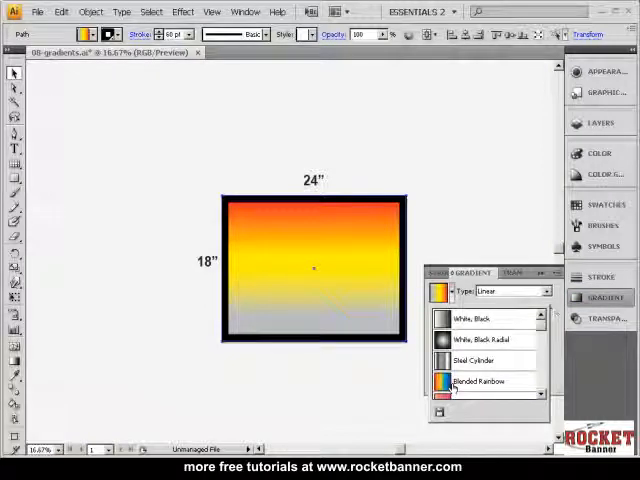
left_click(480, 380)
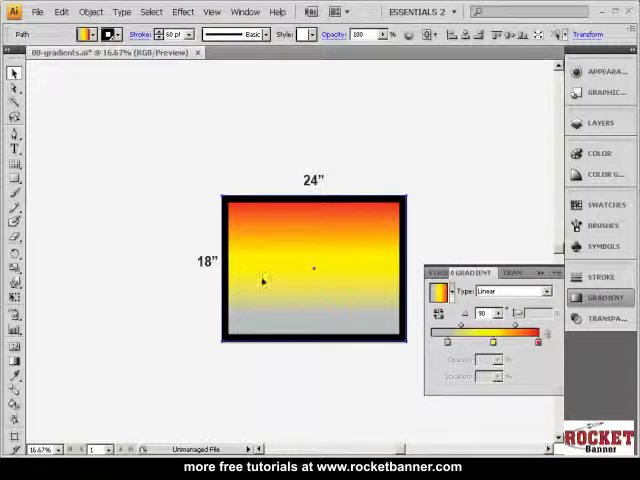
With the Gradient tool, drag the annotator so orange-red sits at the top fading to yellow below.
left_click(14, 364)
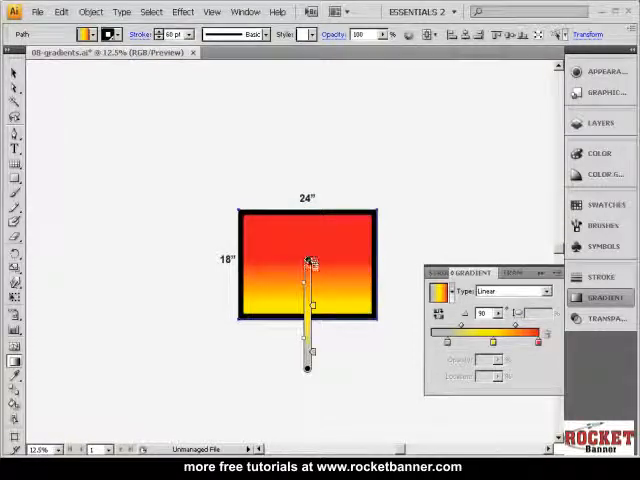
left_click_drag(308, 262, 308, 208)
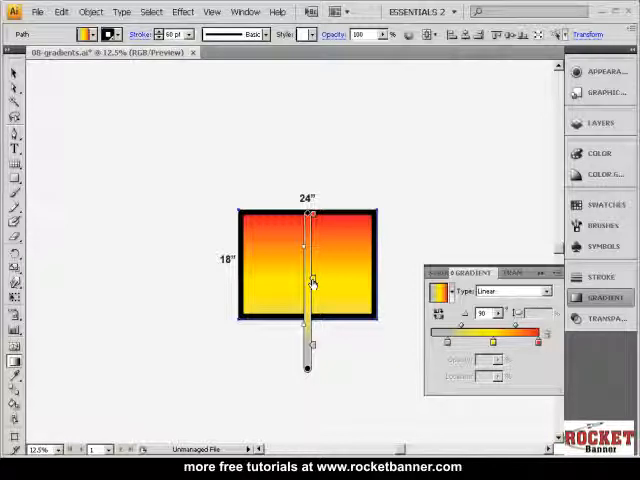
Revert the file to its last saved version, discarding the gradient edits.
left_click(38, 12)
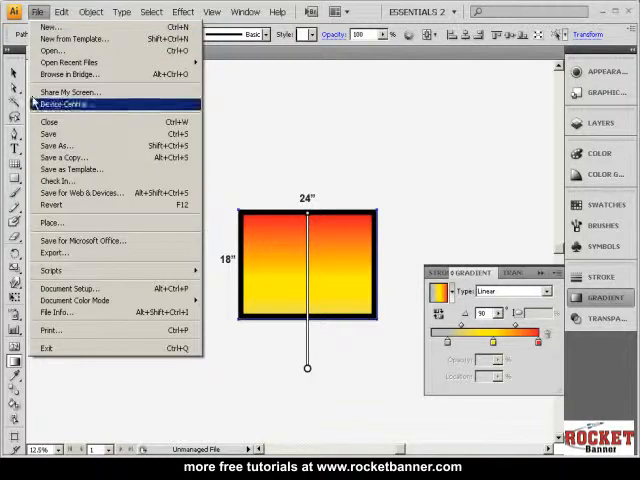
left_click(52, 204)
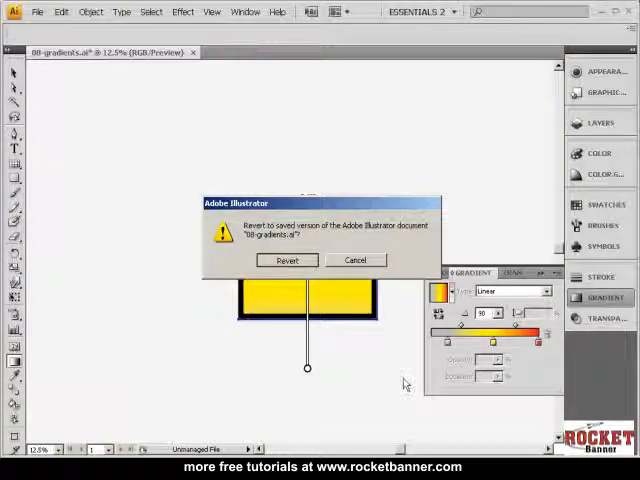
left_click(286, 260)
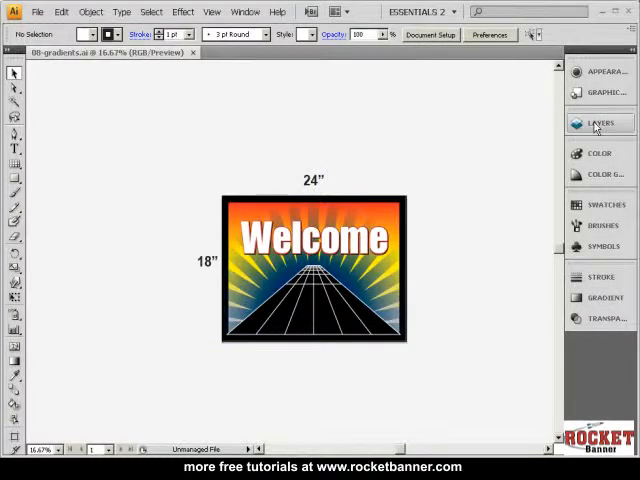
Leave only the blue rays layer visible and show its radial gradient settings.
left_click(600, 122)
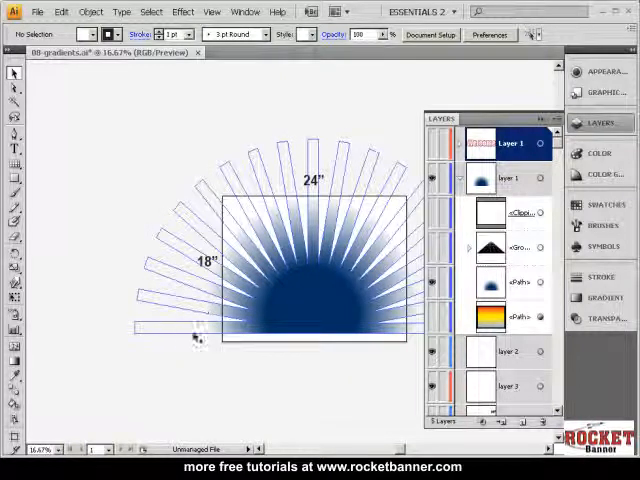
left_click(600, 298)
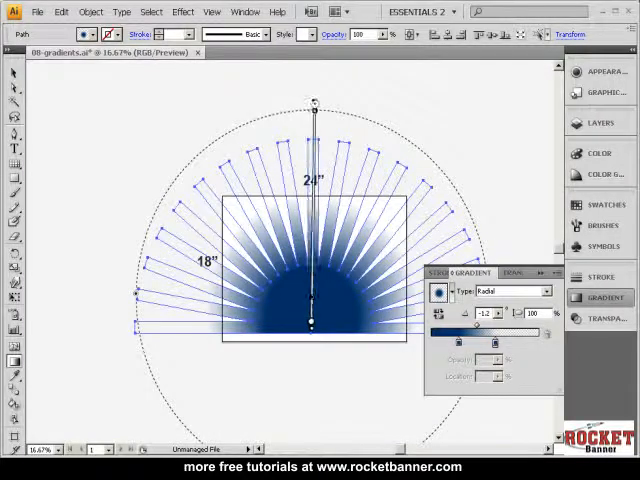
Stretch the rays' radial gradient from bottom centre toward the upper left on canvas.
left_click_drag(314, 100, 162, 196)
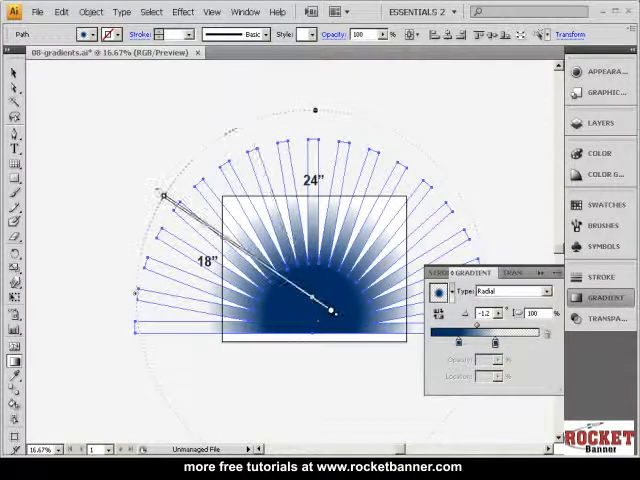